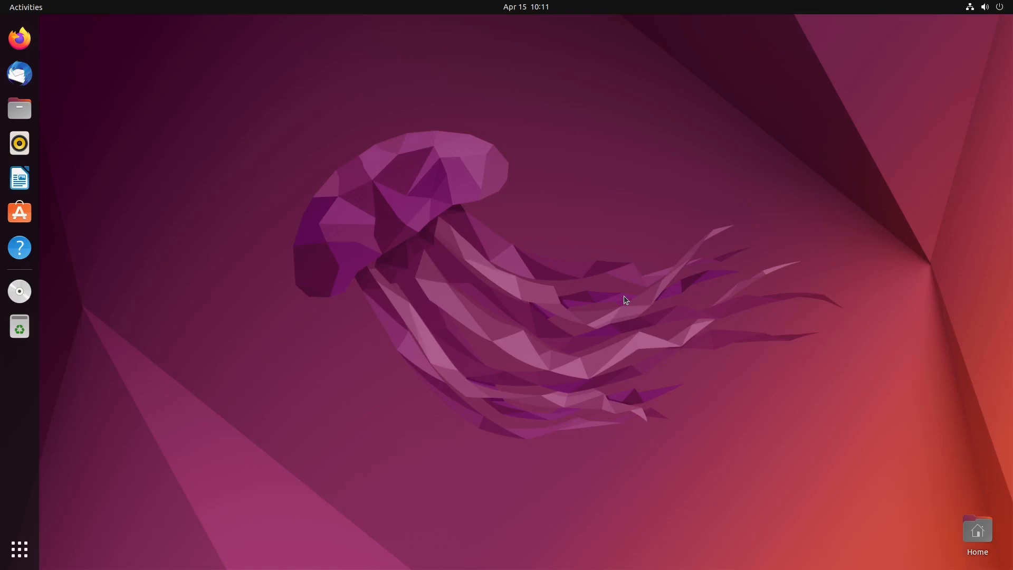
{"action": "mouse_move", "coordinate": [279, 196]}
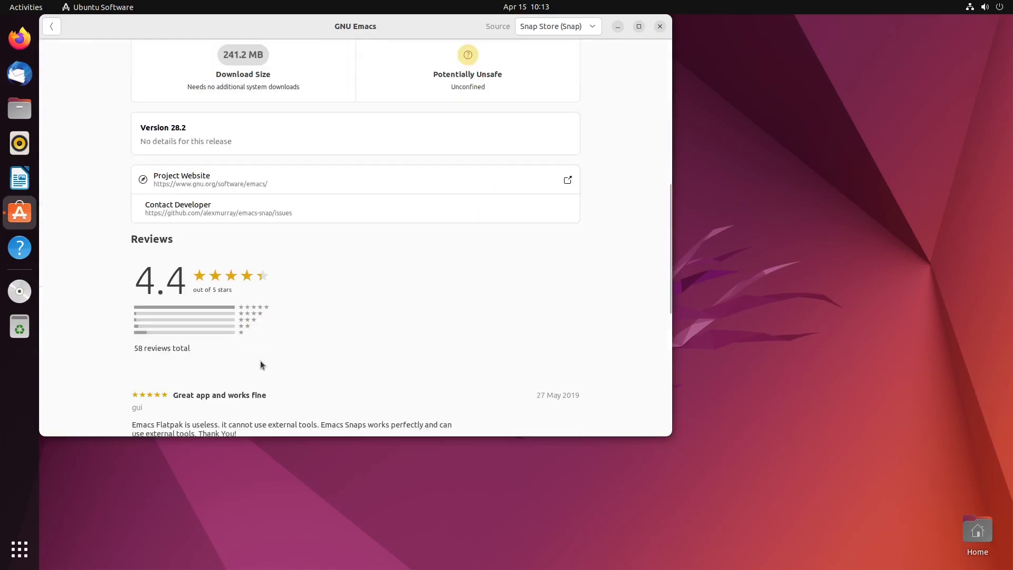
Step: Return to the top of the GNU Emacs Snap page after reading version 28.2, 241.2 MB and reviews
{"action": "scroll", "scroll_direction": "up", "scroll_amount": 3}
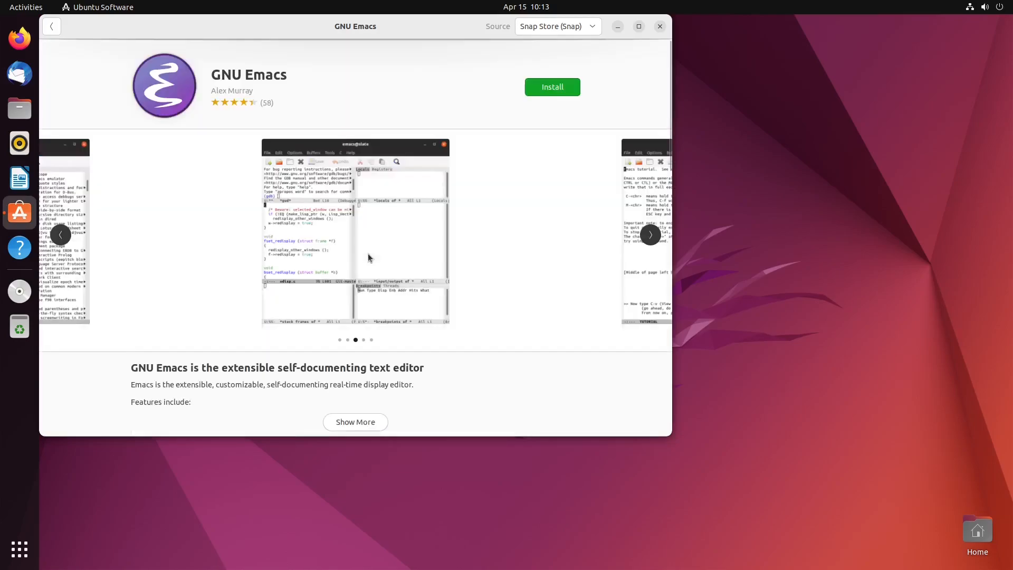
Step: Install GNU Emacs from the Snap Store and wait for it to finish
{"action": "left_click", "coordinate": [551, 86]}
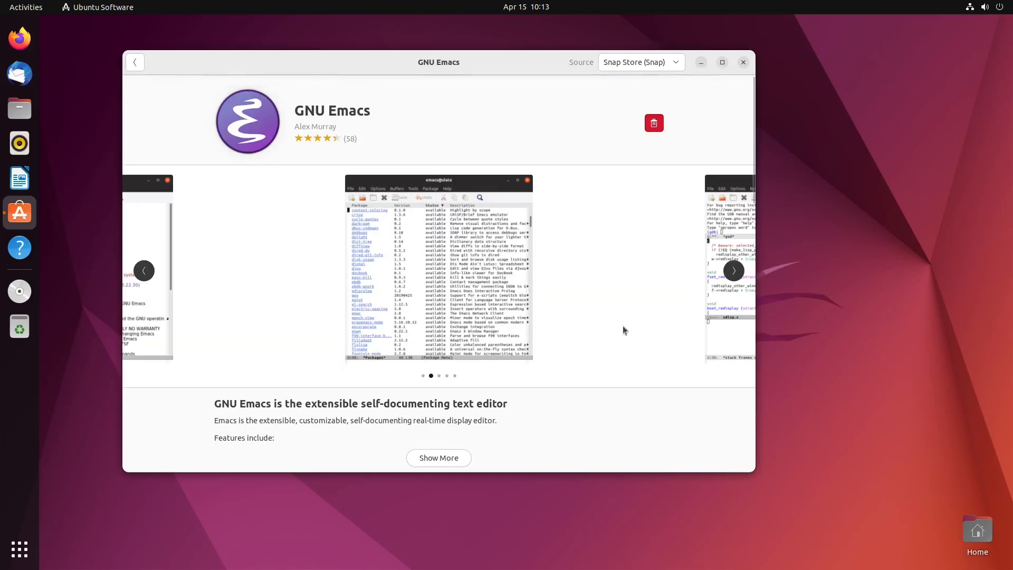